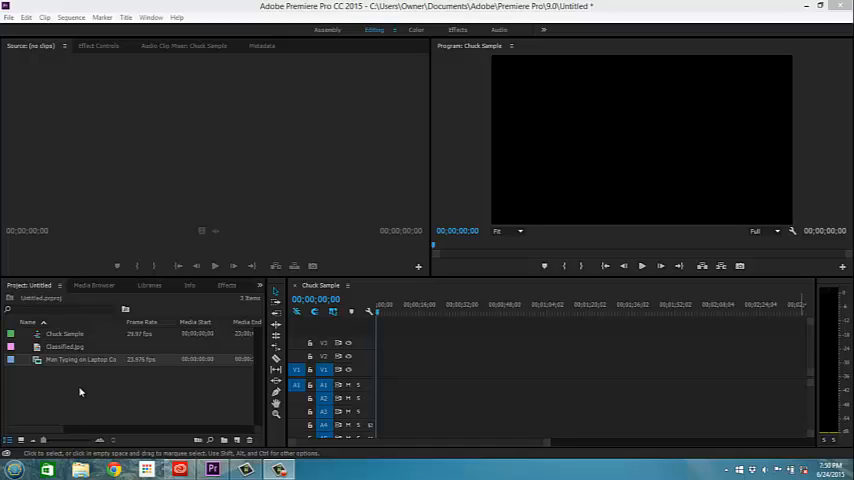
pyautogui.moveTo(88, 407)
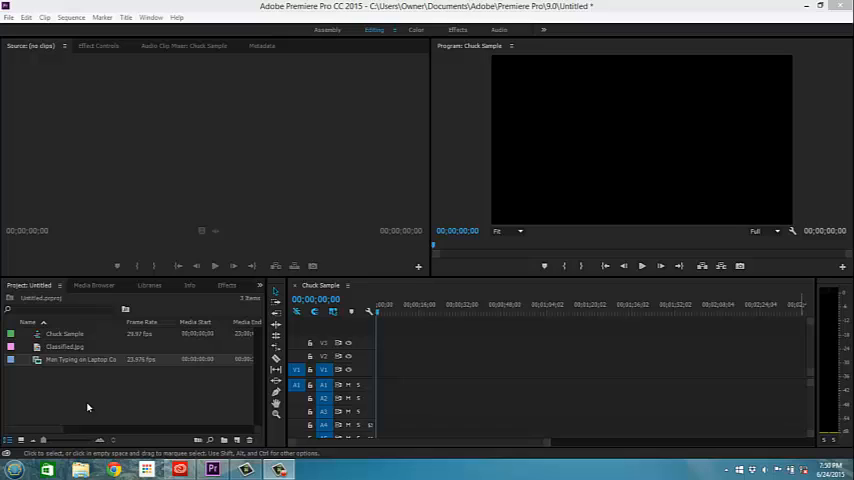
pyautogui.moveTo(99, 409)
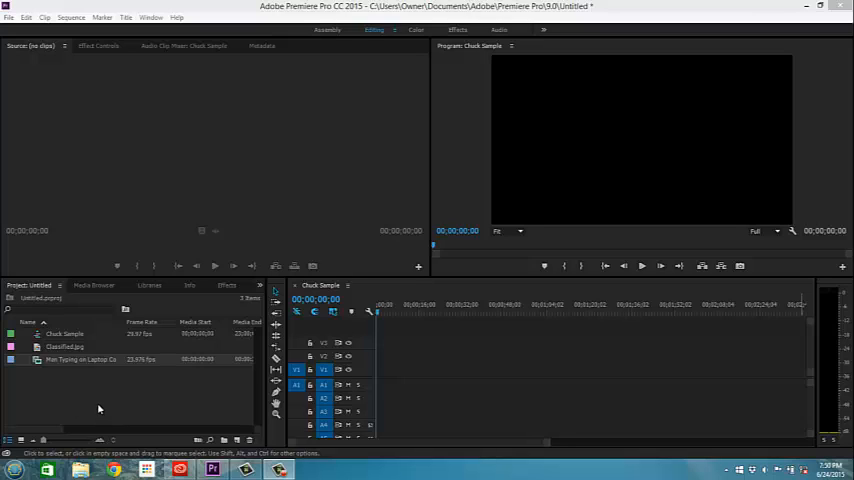
pyautogui.moveTo(98, 409)
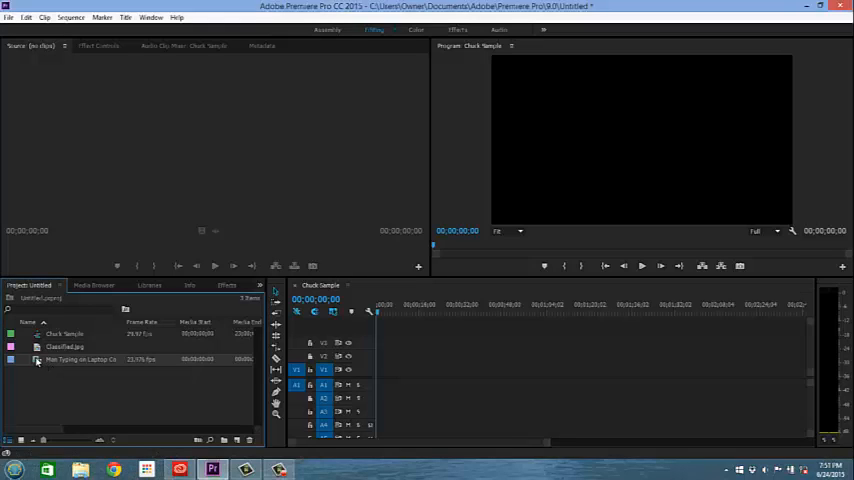
# Drag the Man Typing on Laptop Computer clip onto V1 of the Chuck Sample sequence.
pyautogui.moveTo(80, 359); pyautogui.dragTo(430, 378)
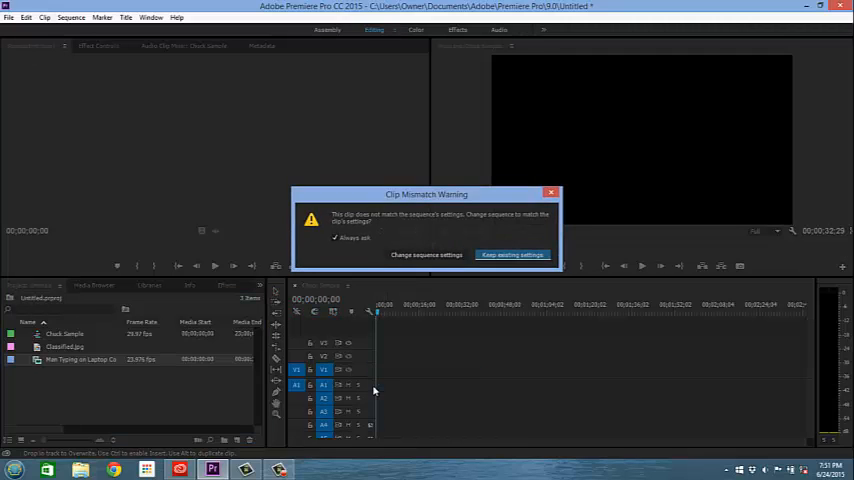
pyautogui.moveTo(338, 218)
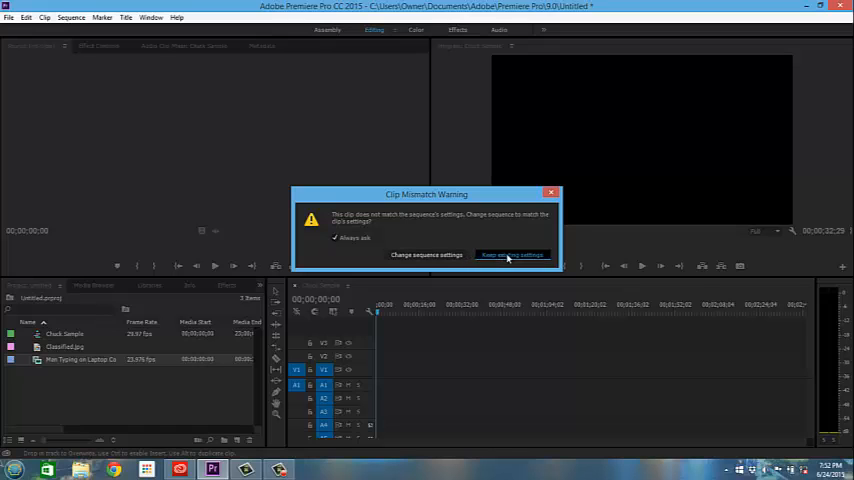
# Choose Keep existing settings in the Clip Mismatch Warning.
pyautogui.click(511, 254)
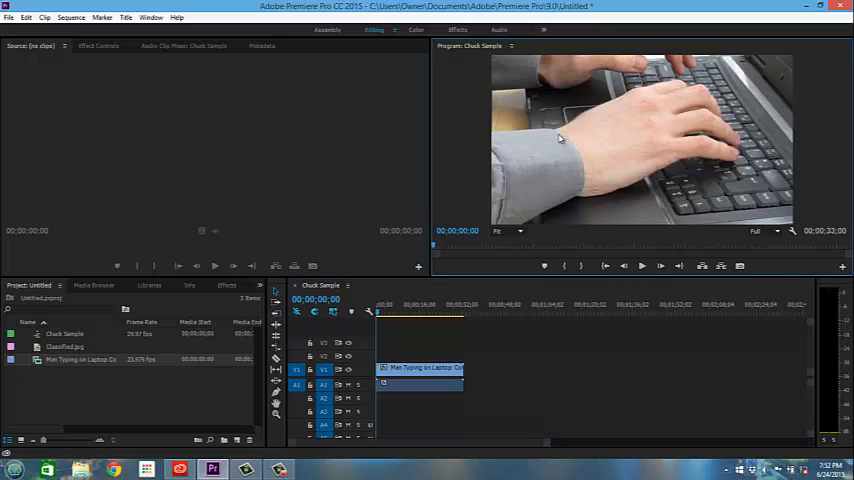
pyautogui.moveTo(93, 50)
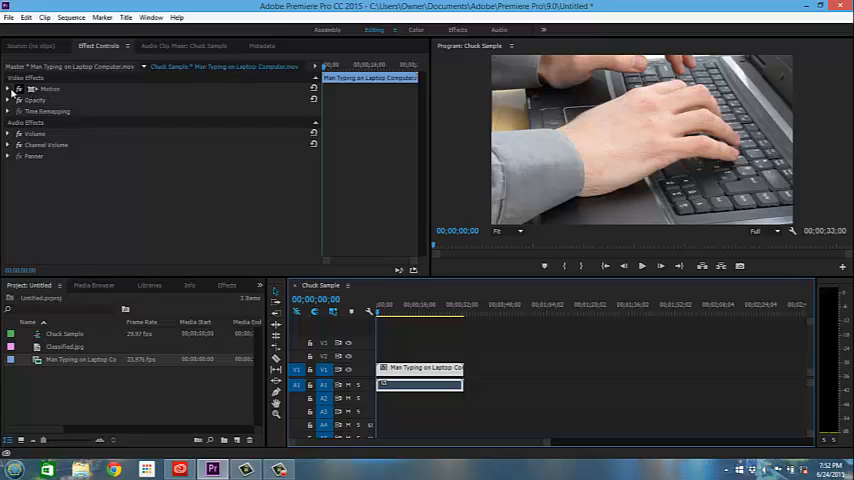
# Expand the laptop clip's Motion group in Effect Controls.
pyautogui.click(16, 89)
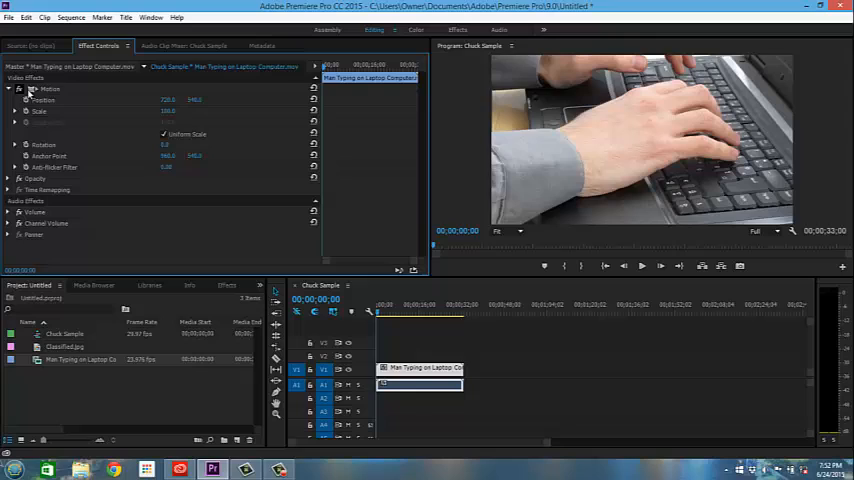
pyautogui.moveTo(597, 141)
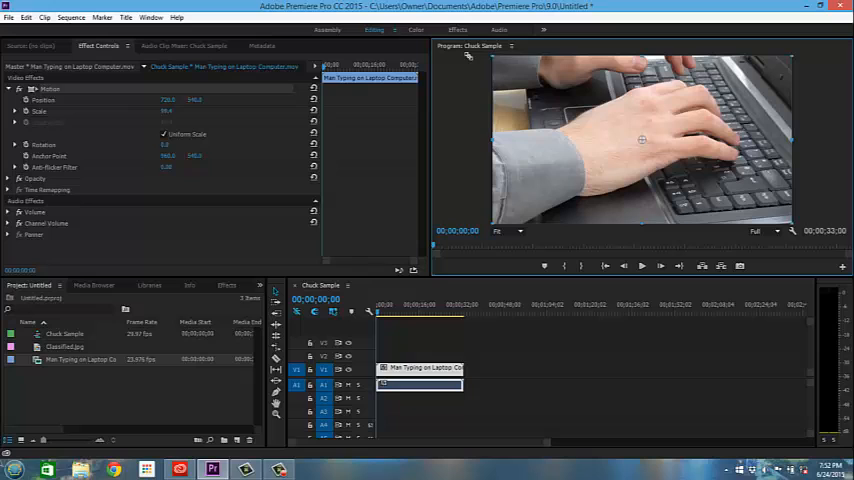
pyautogui.moveTo(519, 74)
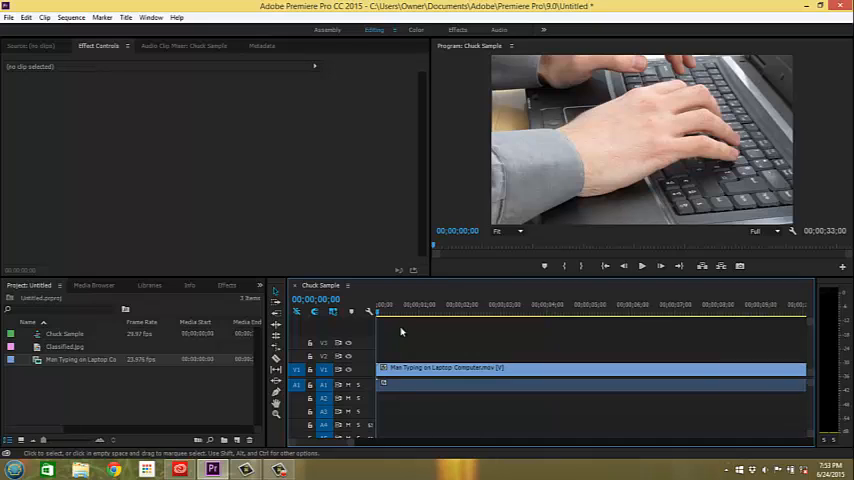
pyautogui.moveTo(578, 331)
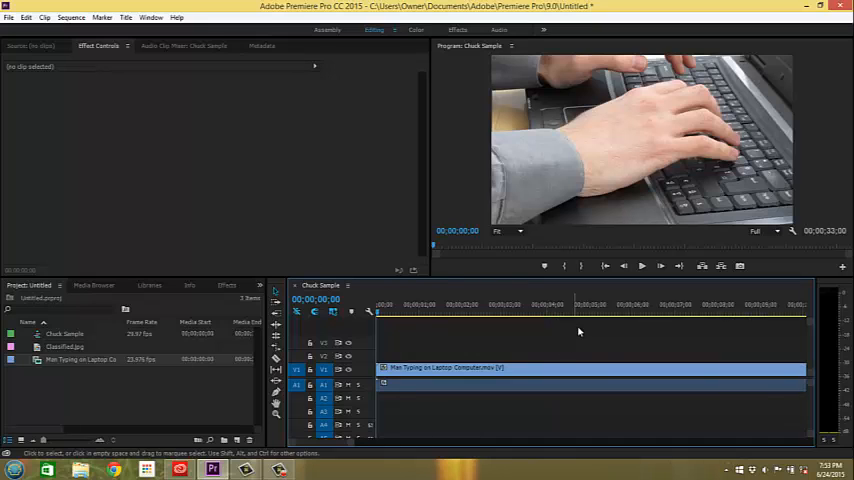
# Keyframe Scale from 100 at 0 s to about 197 at 4 s.
pyautogui.click(586, 311)
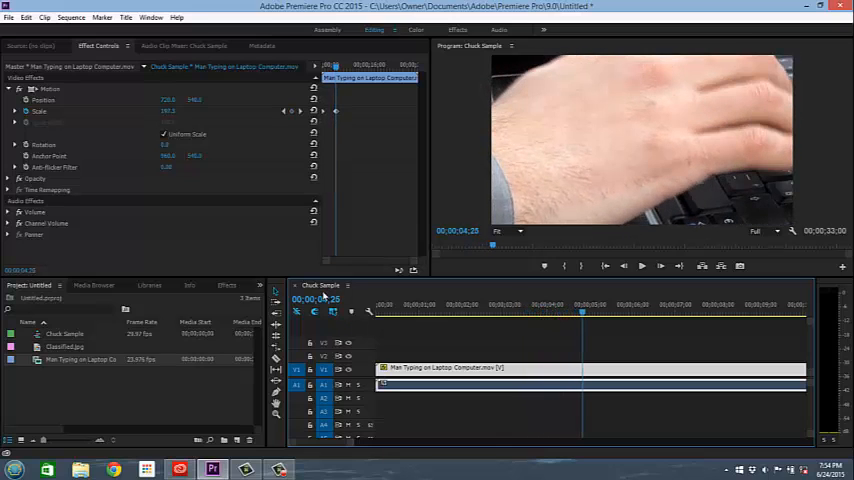
pyautogui.moveTo(278, 270)
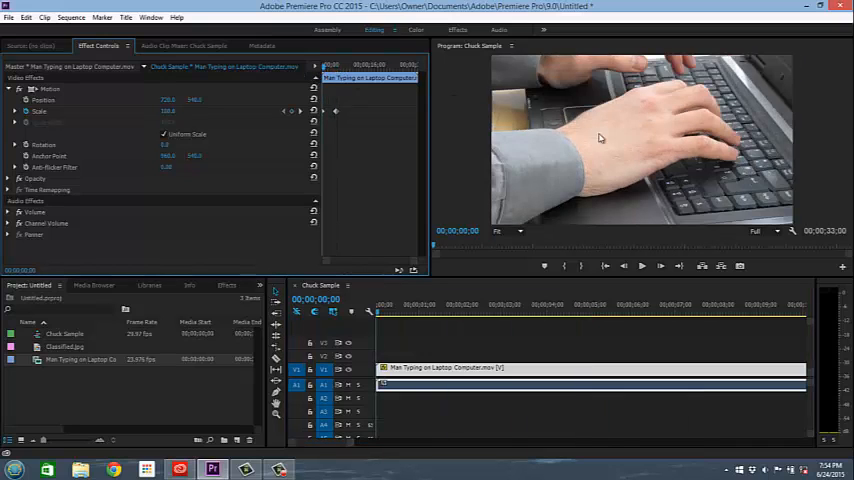
pyautogui.moveTo(638, 142)
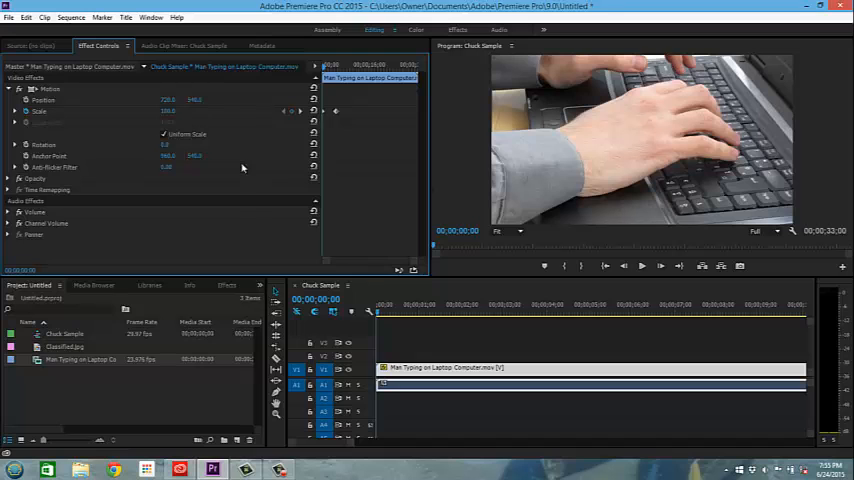
# Enable the Position stopwatch to set a keyframe at 0 s.
pyautogui.click(540, 311)
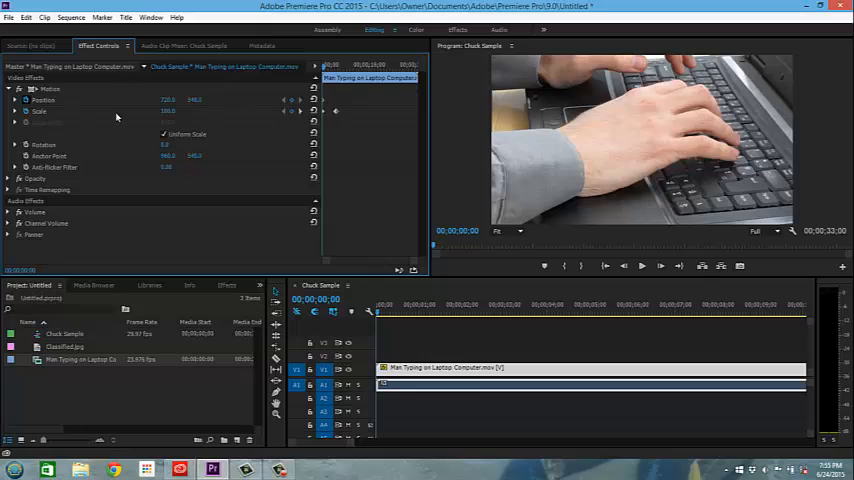
pyautogui.moveTo(441, 92)
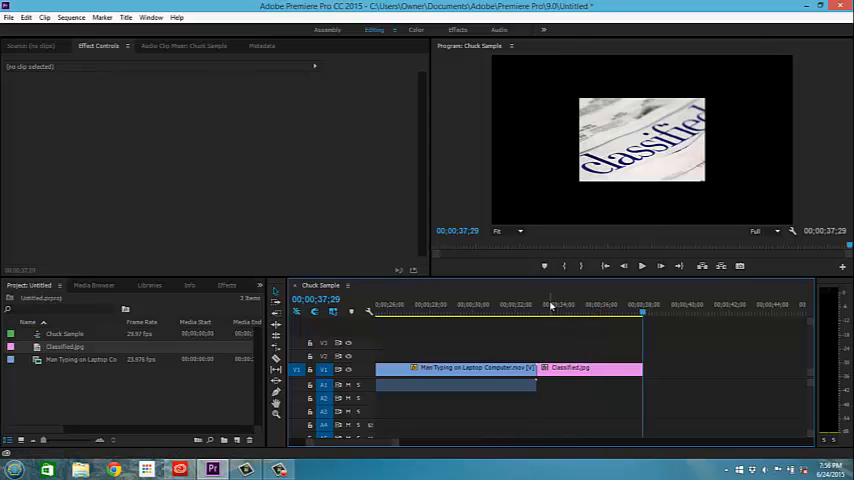
# Place Classified.jpg on V1 immediately after the laptop clip.
pyautogui.click(534, 304)
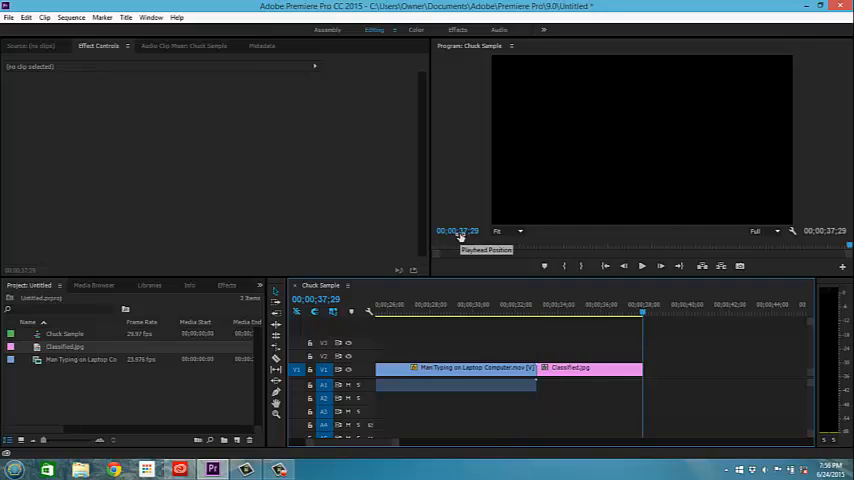
pyautogui.moveTo(542, 287)
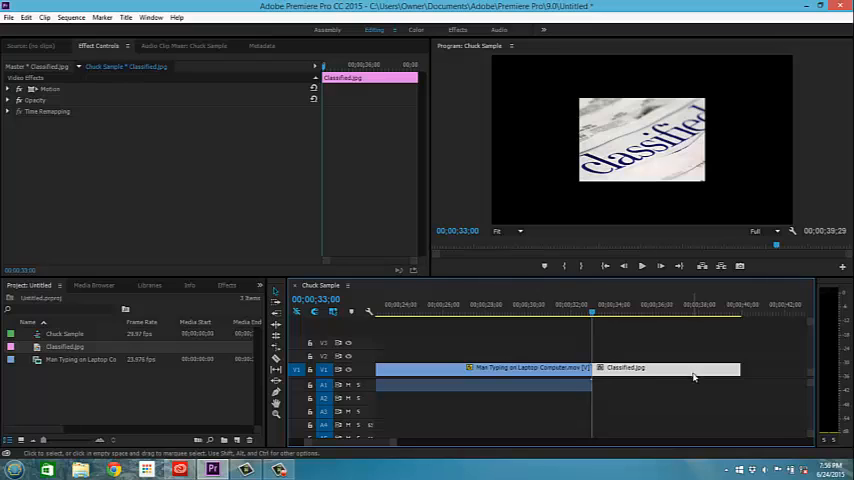
# Keyframe Classified.jpg's Position and Scale from small at the start to larger at the end.
pyautogui.click(13, 89)
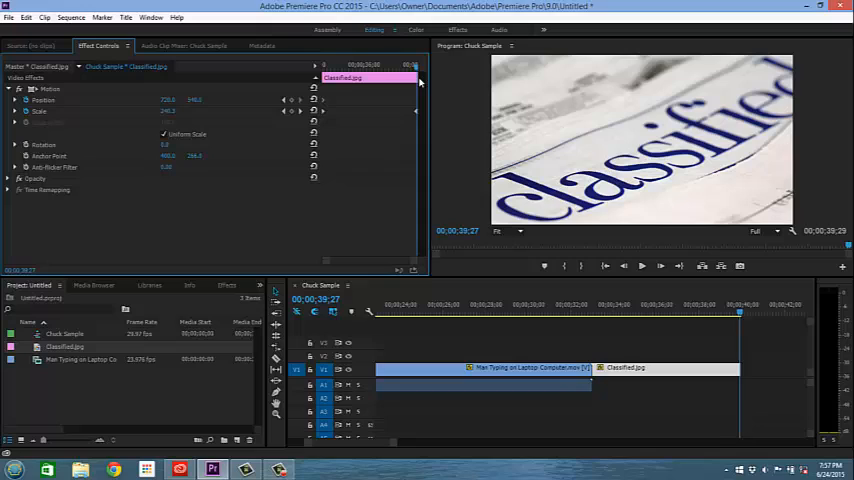
pyautogui.moveTo(293, 105)
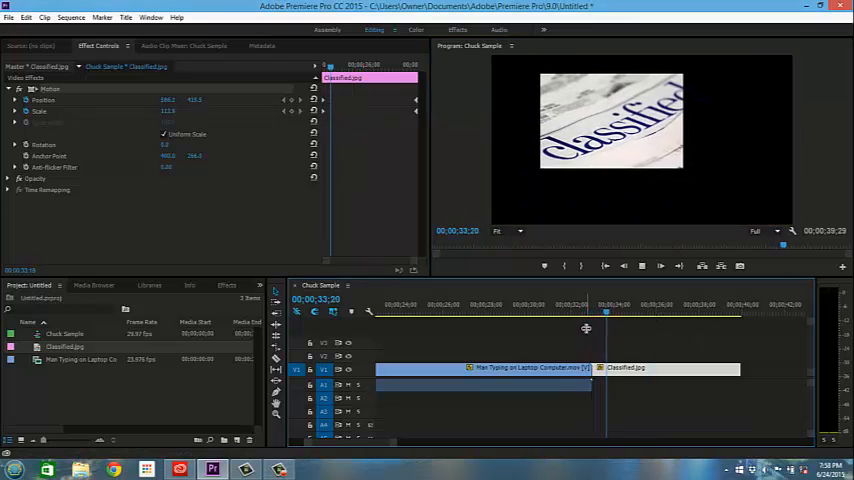
pyautogui.click(647, 312)
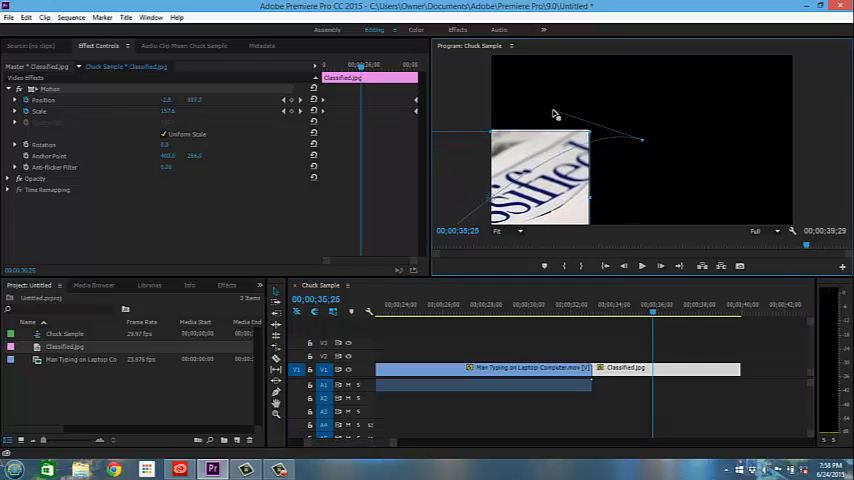
# Drag the image in the Program Monitor to add a mid-clip Position keyframe.
pyautogui.moveTo(555, 113); pyautogui.dragTo(510, 133)
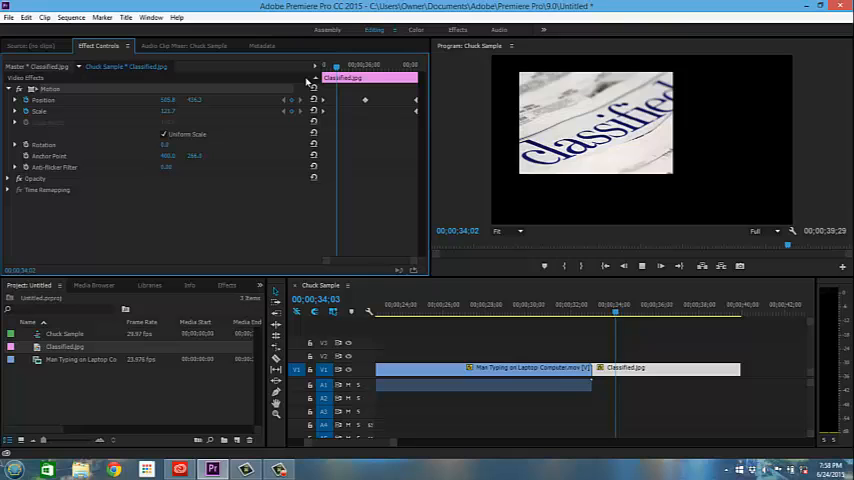
pyautogui.click(655, 313)
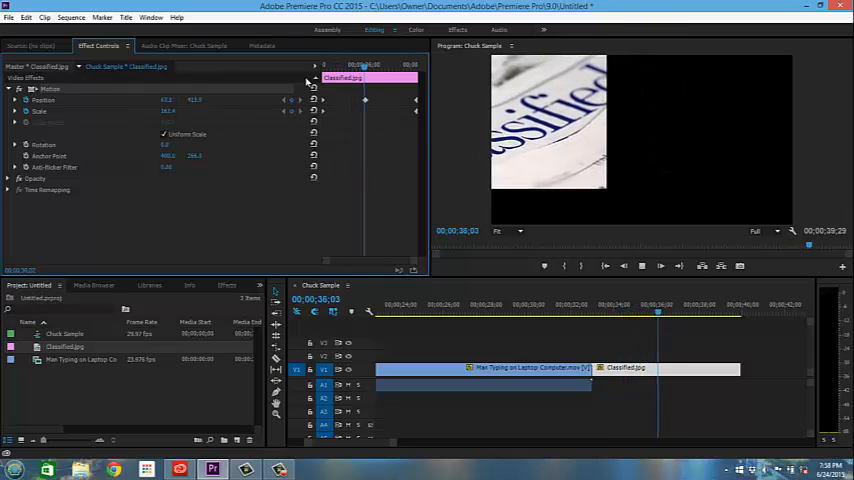